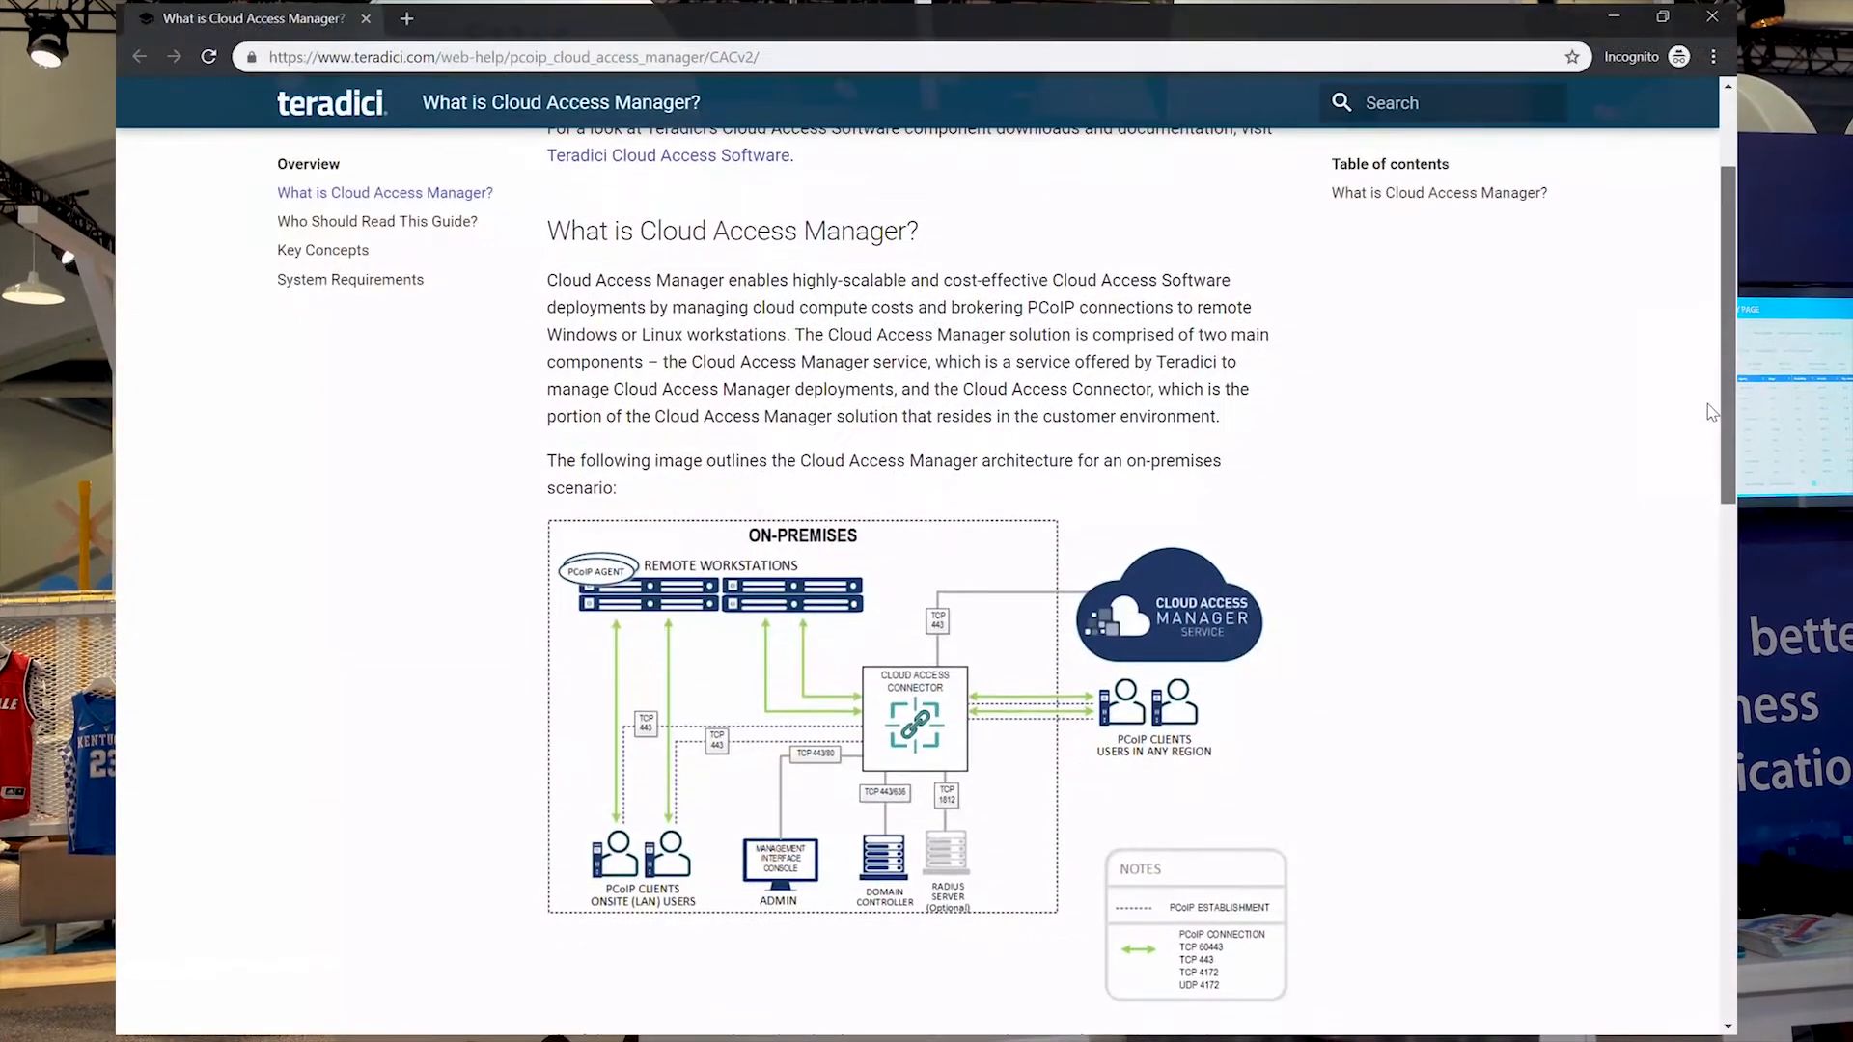
Open the Connectors page to view On-Prem, GCP US East and GCP US West health.
{"action": "scroll", "scroll_direction": "down", "scroll_amount": 3}
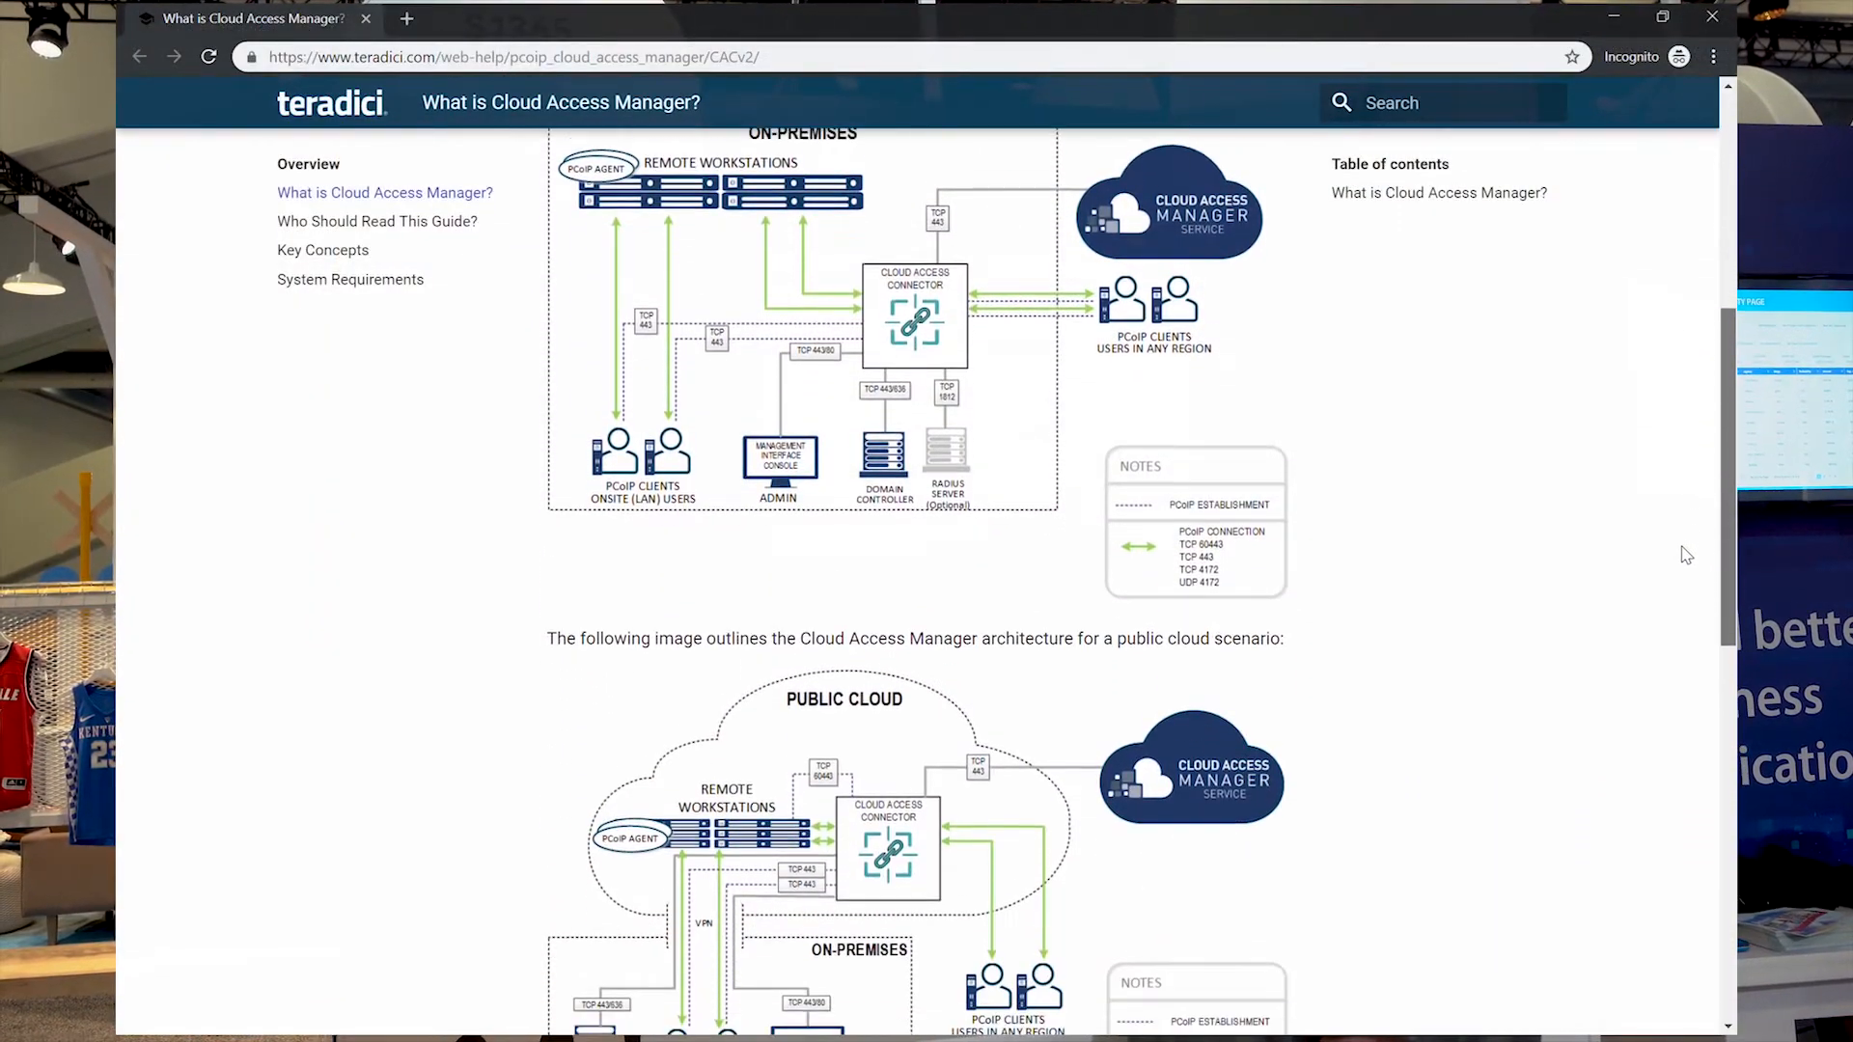
{"action": "scroll", "scroll_direction": "down", "scroll_amount": 3}
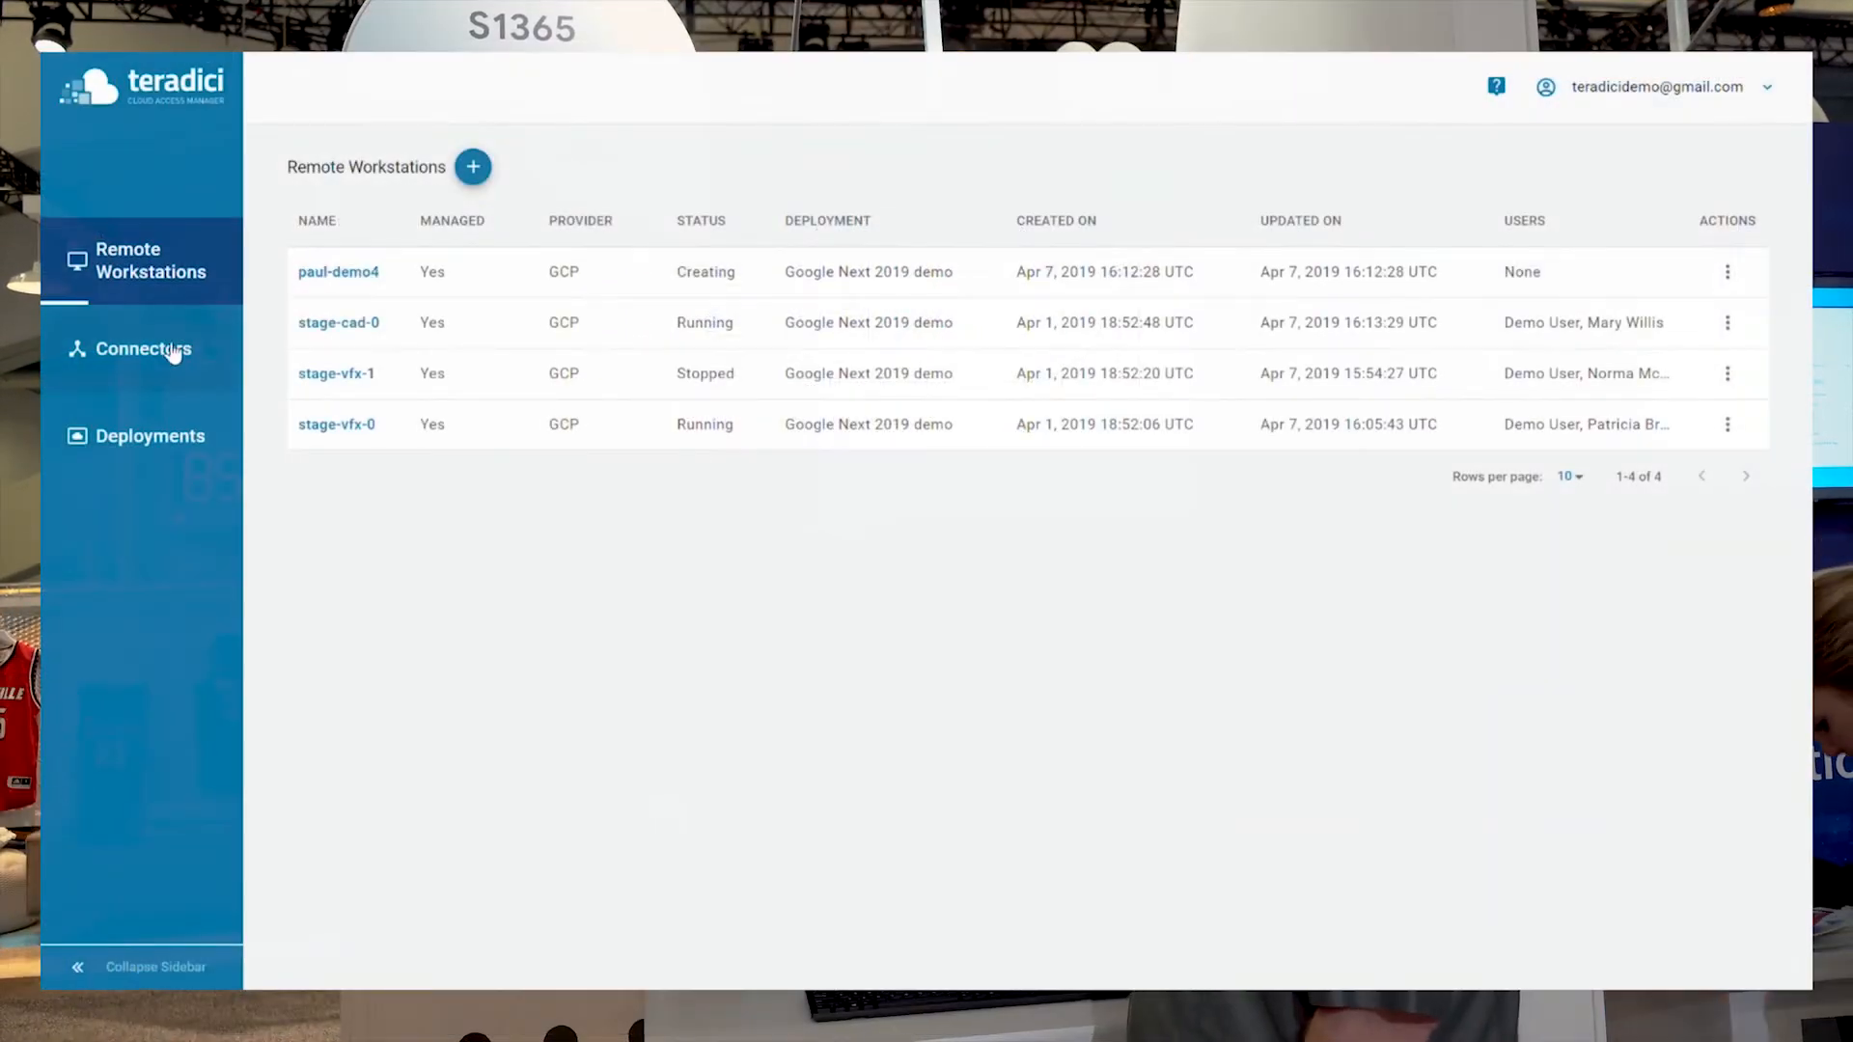
{"action": "left_click", "coordinate": [143, 349]}
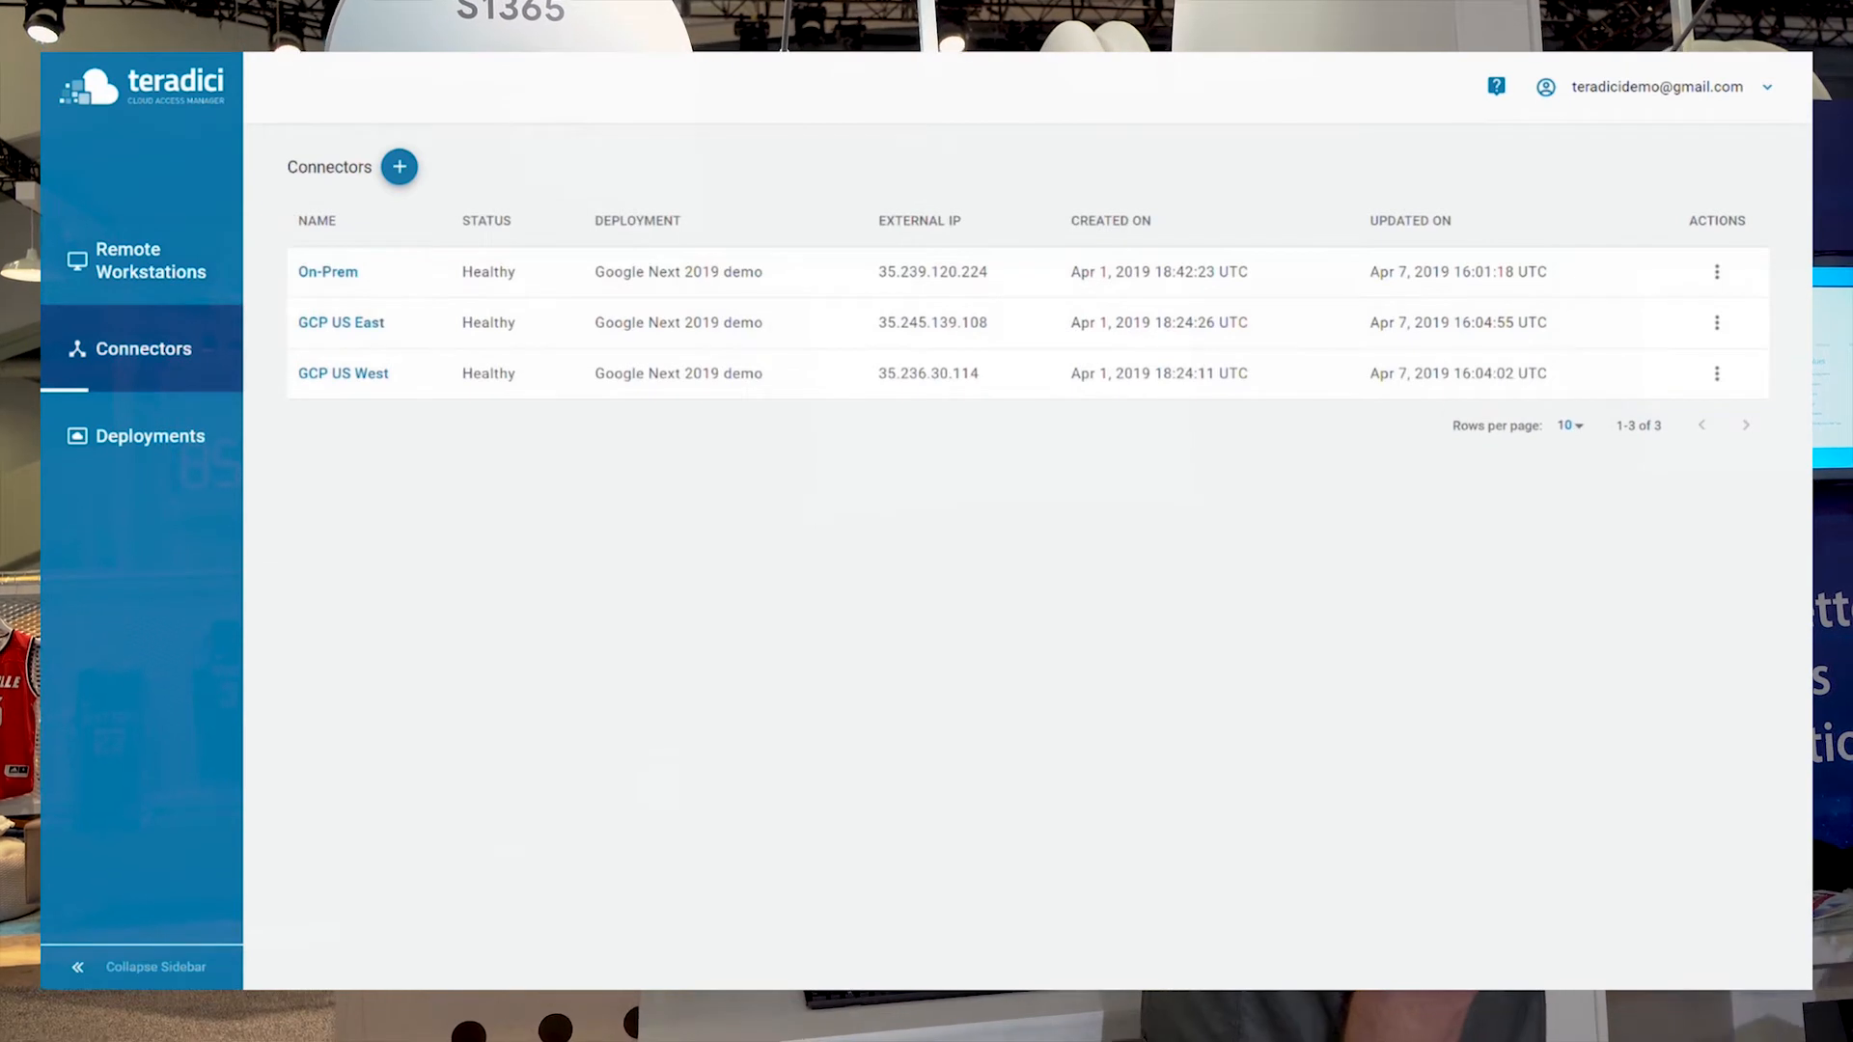